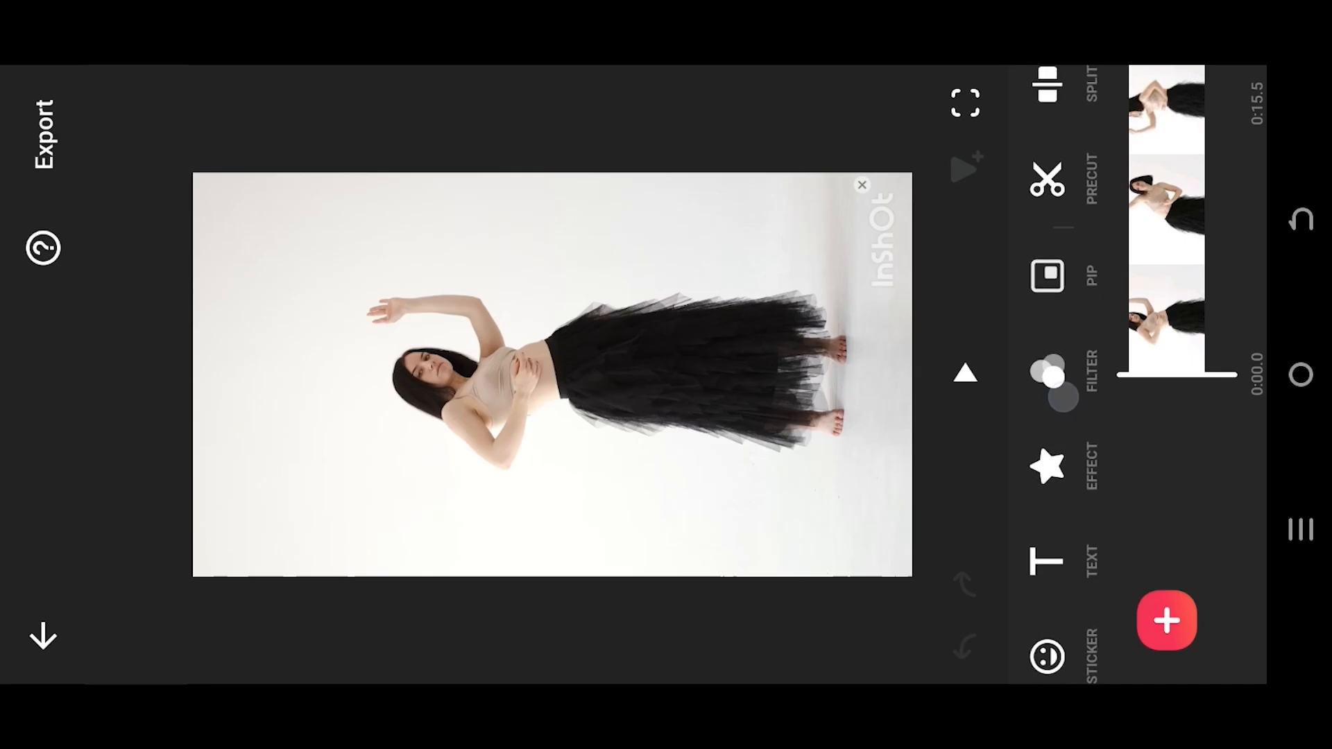
# Add the pumpkin frame as a PIP overlay and start Chroma cutout with the eyedropper
pyautogui.click(1167, 620)
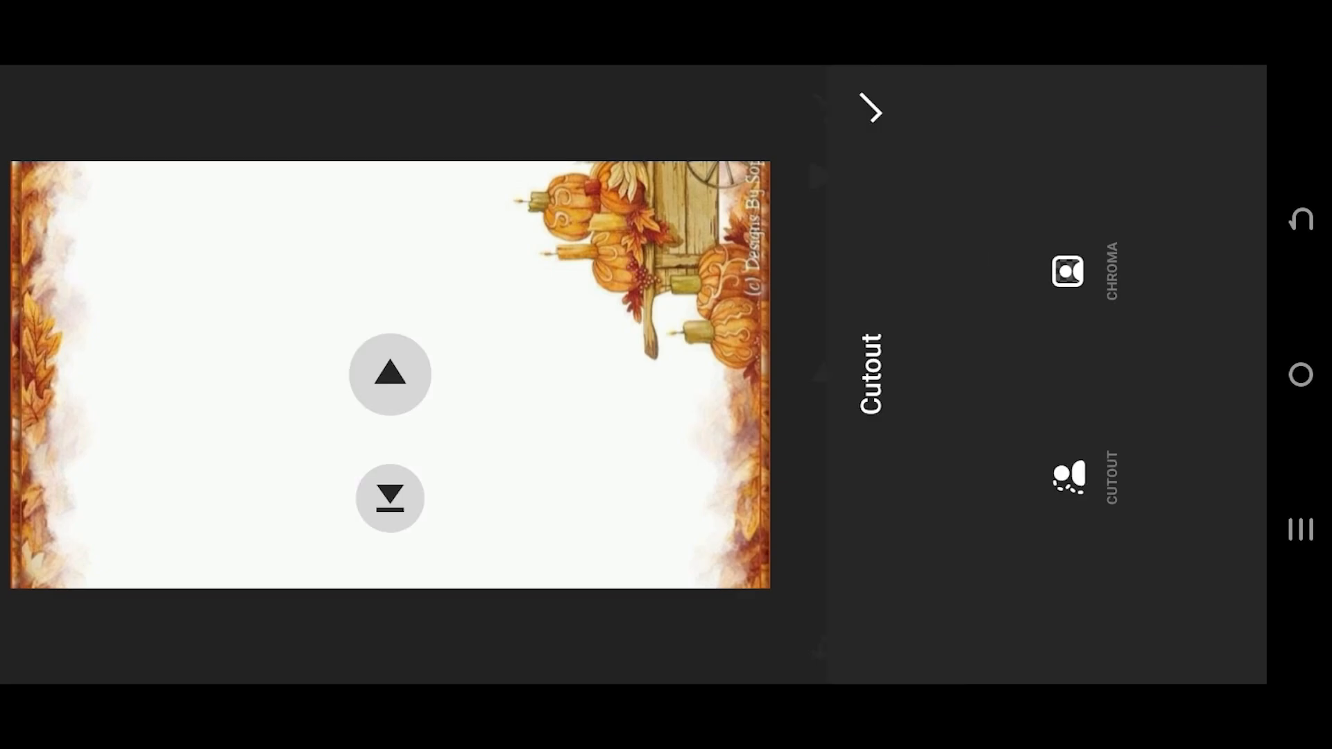
pyautogui.click(1068, 272)
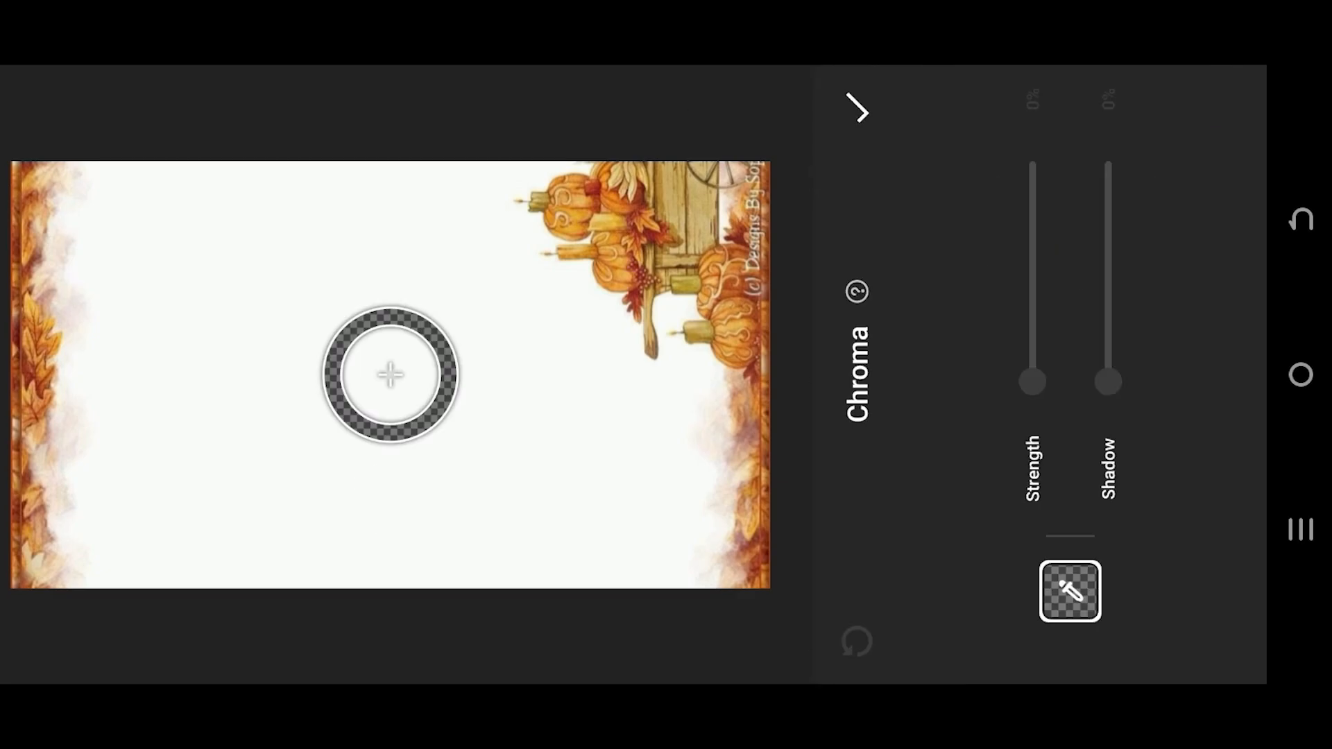
pyautogui.click(1069, 591)
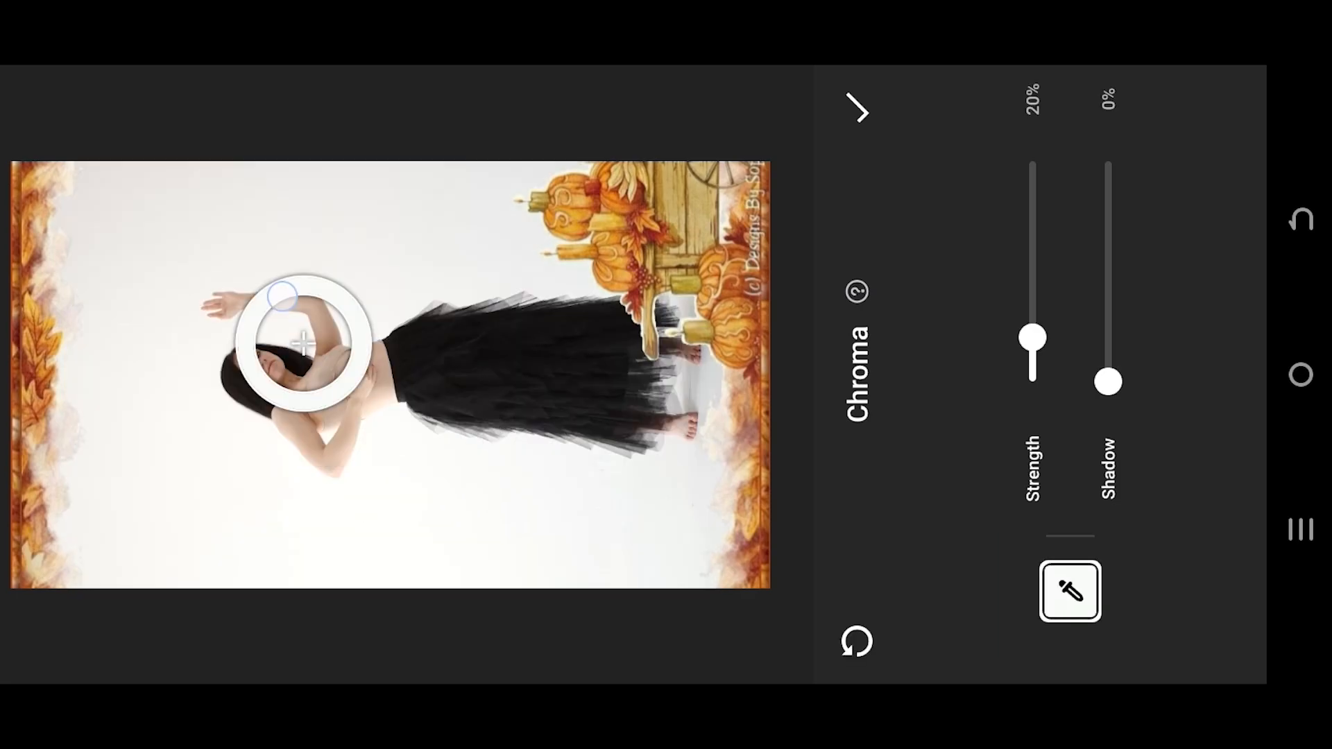
# Sample the frame's white background, then set Chroma strength to 45% and shadow to 64%
pyautogui.moveTo(315, 340); pyautogui.dragTo(624, 513)
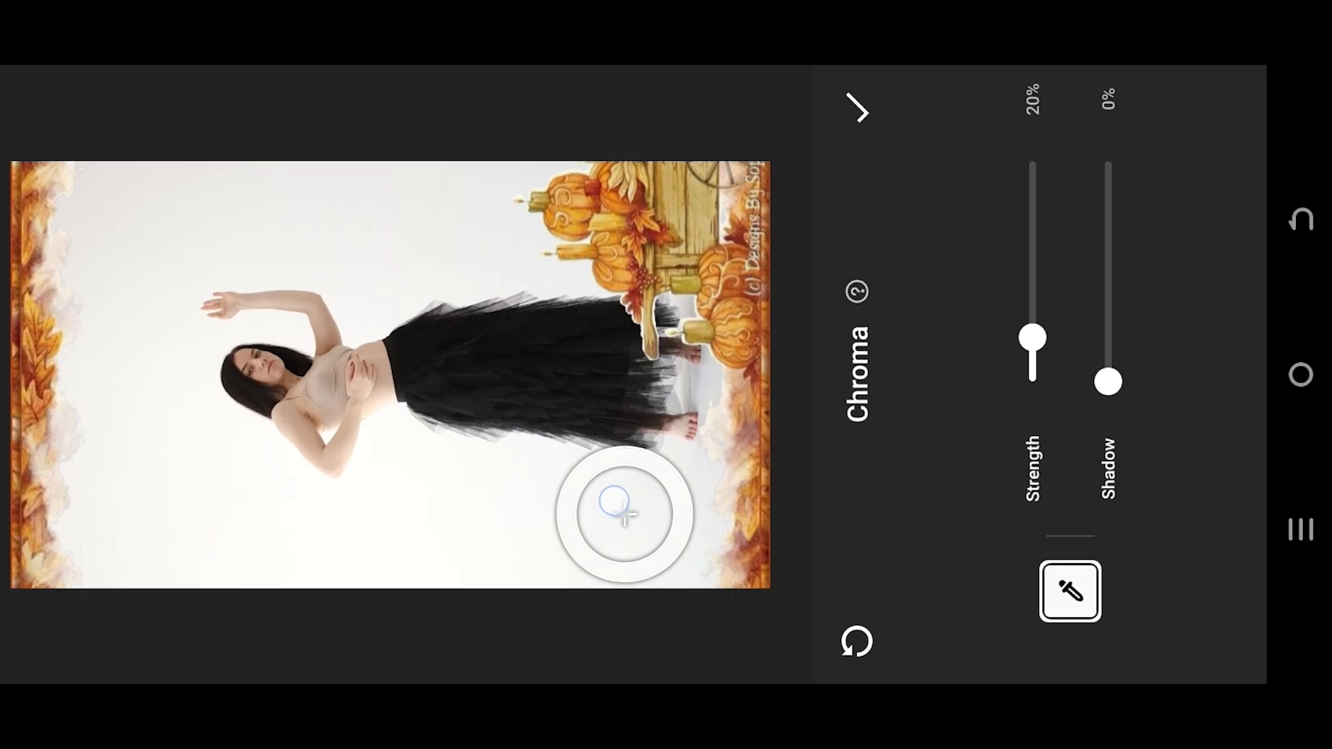
pyautogui.moveTo(1031, 340); pyautogui.dragTo(1035, 272)
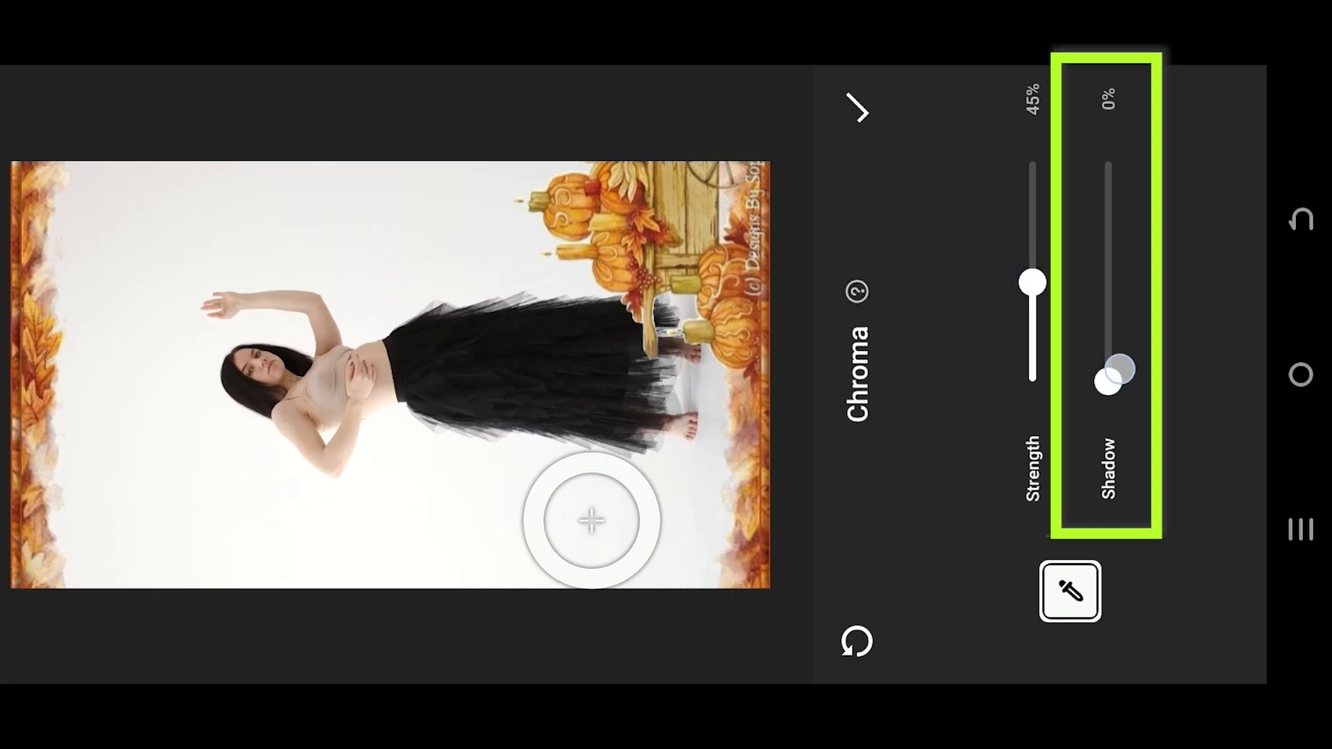
pyautogui.moveTo(1111, 380); pyautogui.dragTo(1111, 245)
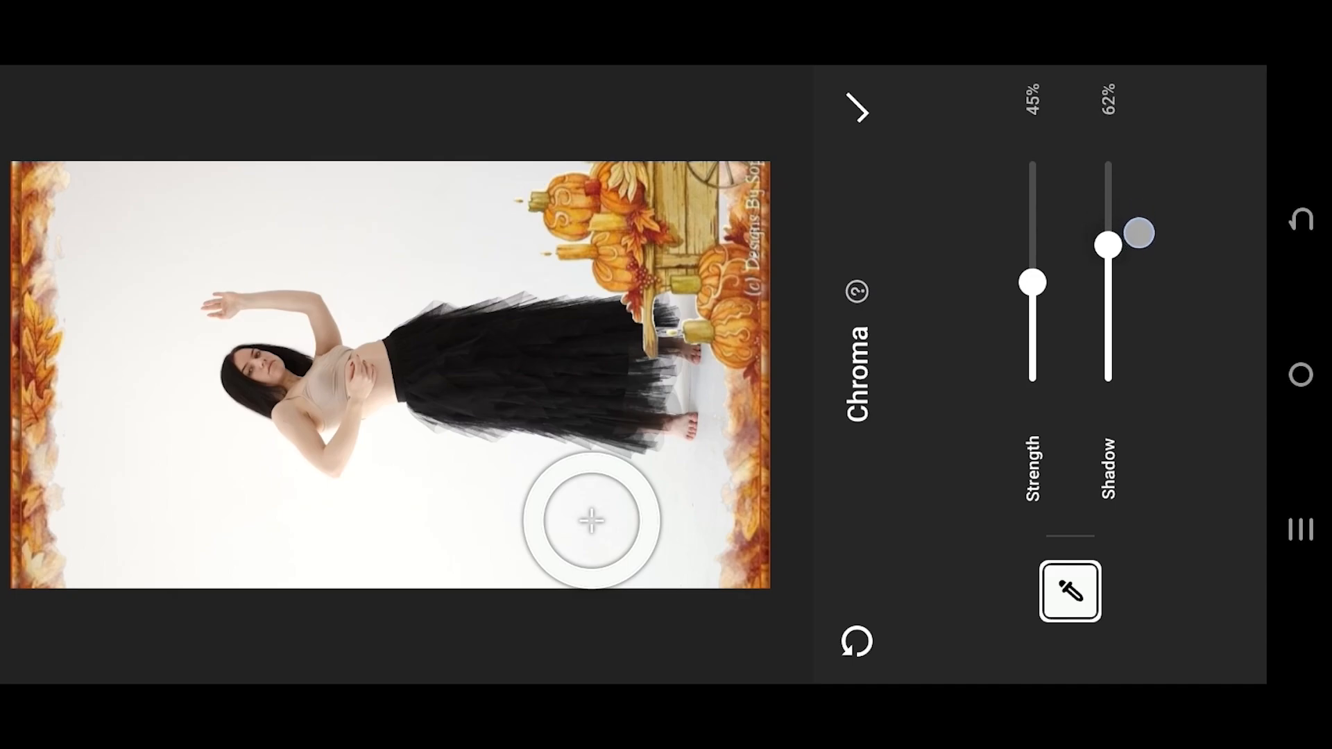
pyautogui.moveTo(1138, 233); pyautogui.dragTo(1107, 241)
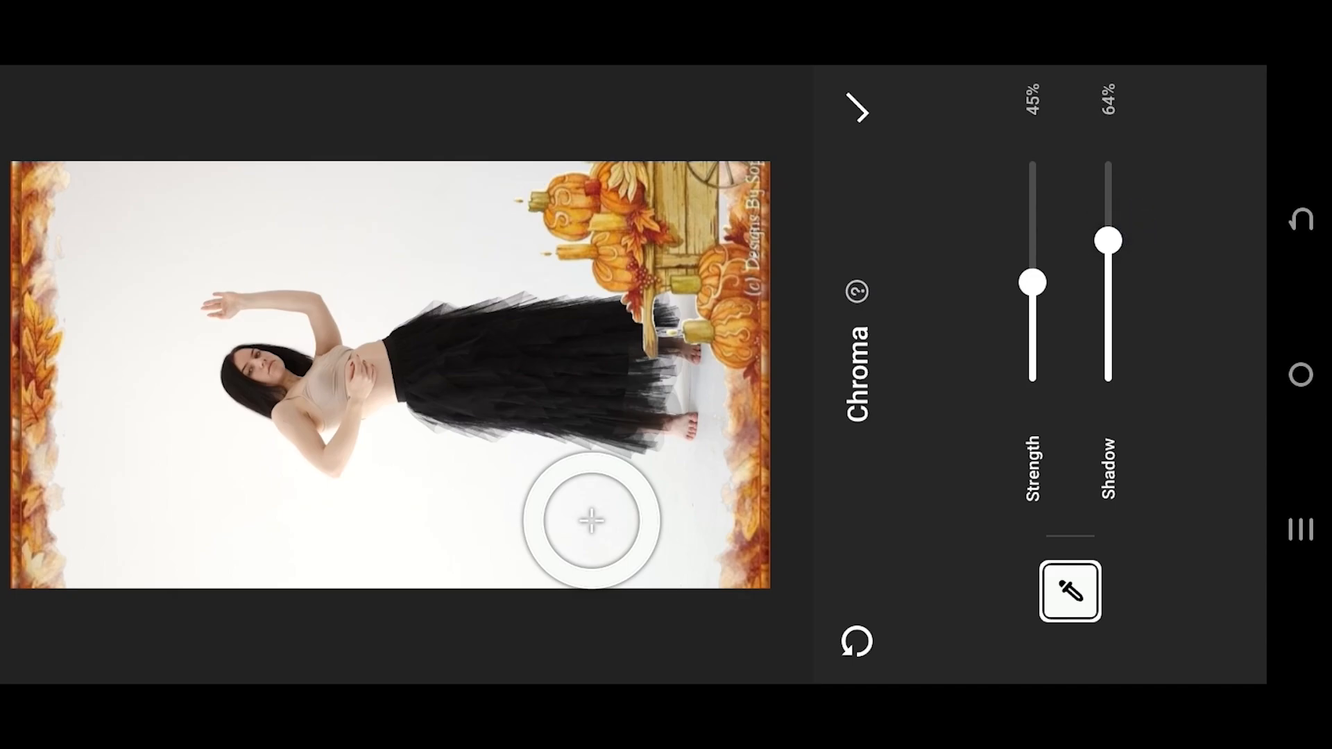